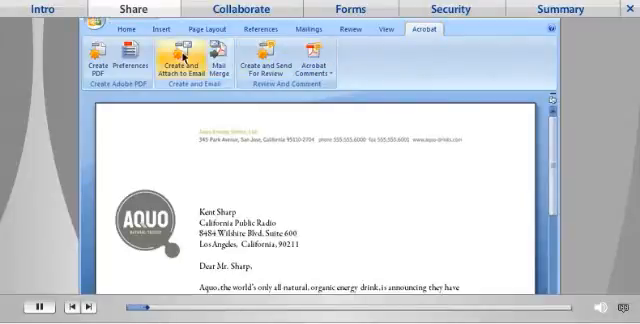
# Step: Create a PDF from the Word letter, saving it as 'Public Radio Letter.pdf'
pyautogui.click(92, 56)
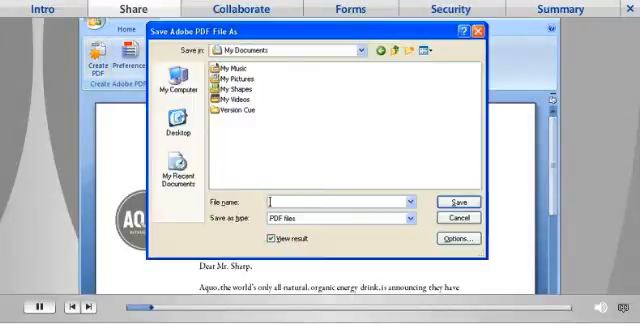
pyautogui.write('Public Radio Letter.pdf')
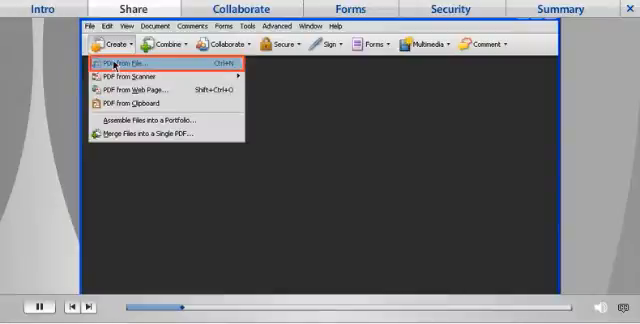
pyautogui.click(120, 68)
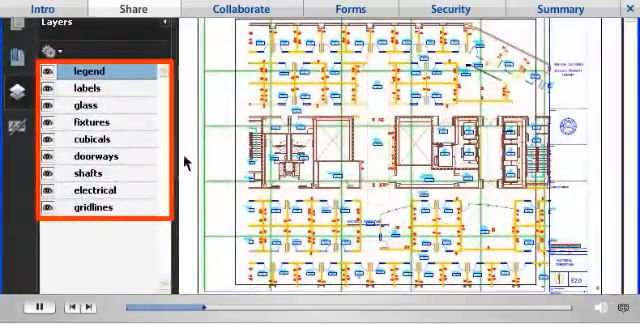
pyautogui.click(52, 206)
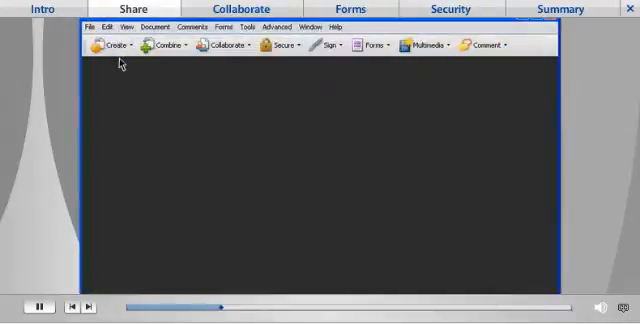
pyautogui.click(110, 44)
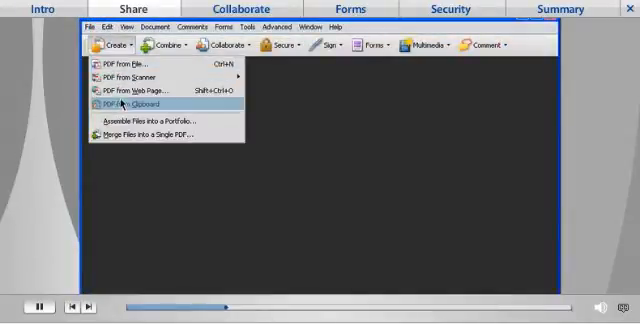
pyautogui.click(118, 100)
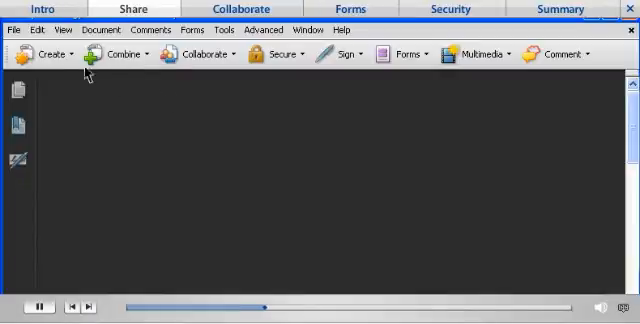
pyautogui.click(56, 54)
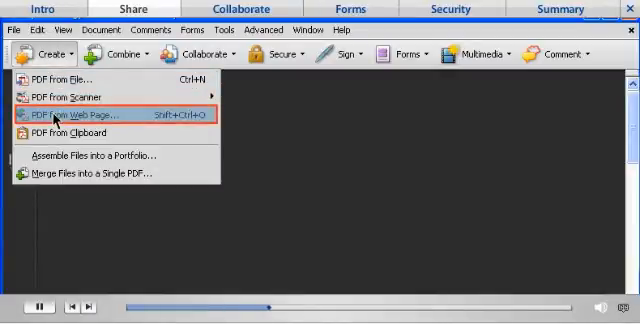
pyautogui.click(76, 118)
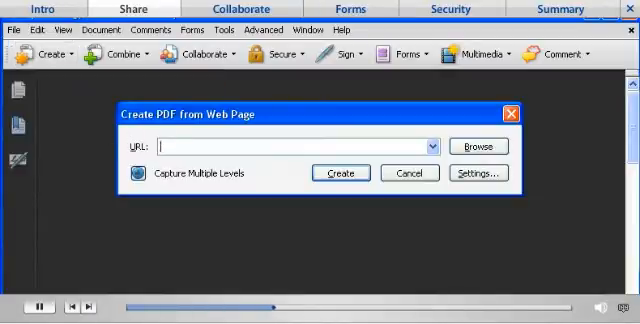
pyautogui.write('http://www.aquo-drinks.com/company/our_new_bottles.htm')
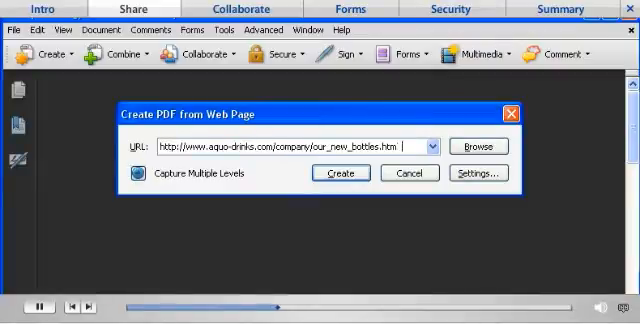
pyautogui.click(340, 172)
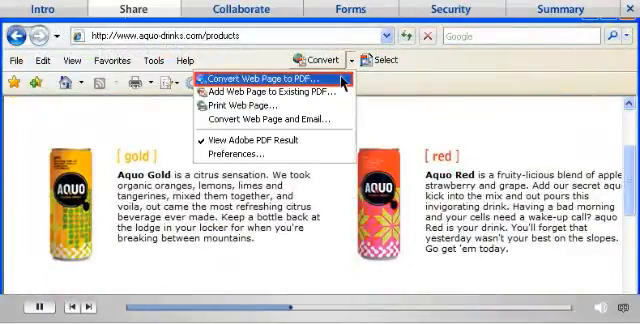
pyautogui.click(262, 78)
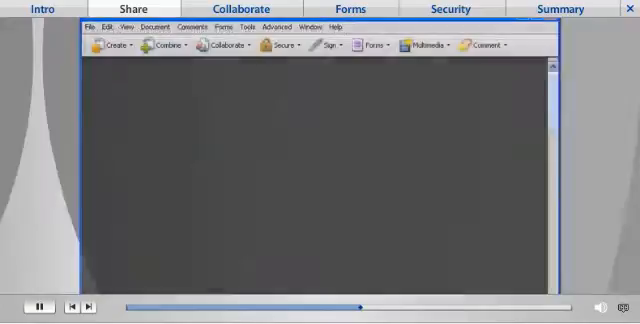
pyautogui.click(104, 44)
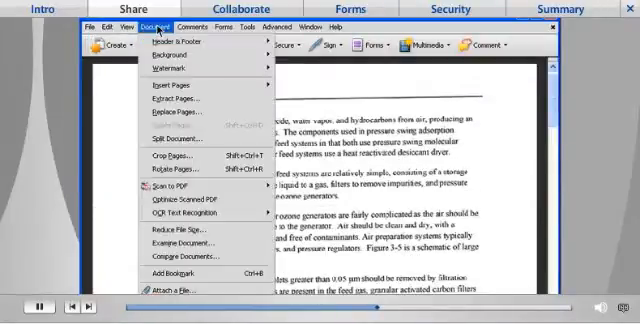
pyautogui.moveTo(180, 212)
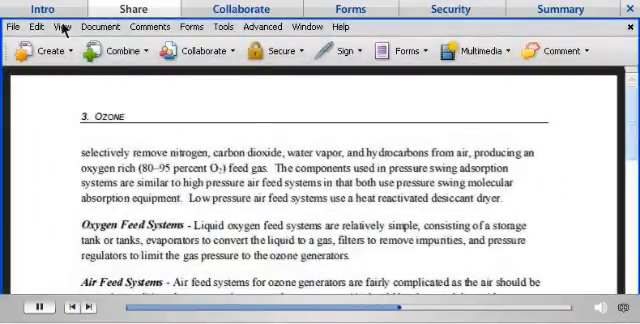
pyautogui.click(62, 28)
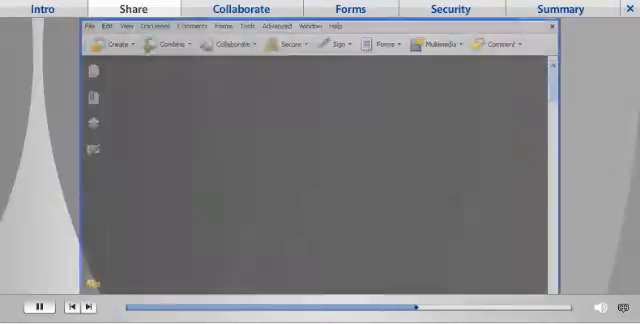
# Step: Run Compare Documents on the older and newer Aquo phone instructions versions
pyautogui.click(138, 26)
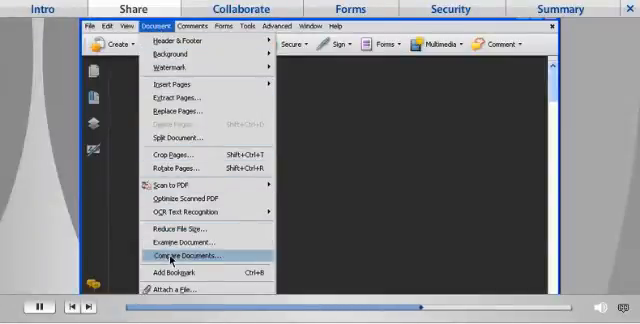
pyautogui.click(192, 260)
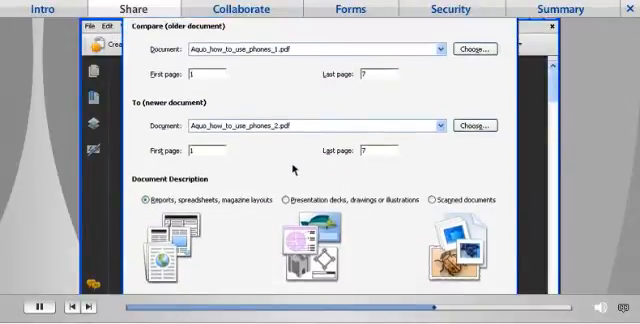
pyautogui.click(484, 132)
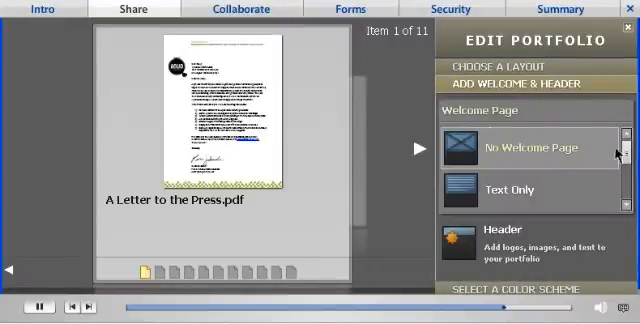
# Step: Use the aquo_welcome Flash movie as the portfolio welcome page and preview it in Reader
pyautogui.click(520, 188)
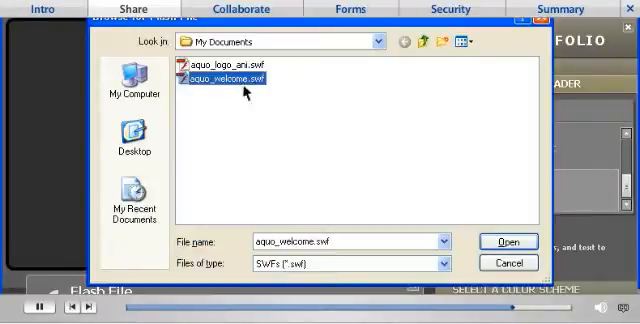
pyautogui.click(508, 242)
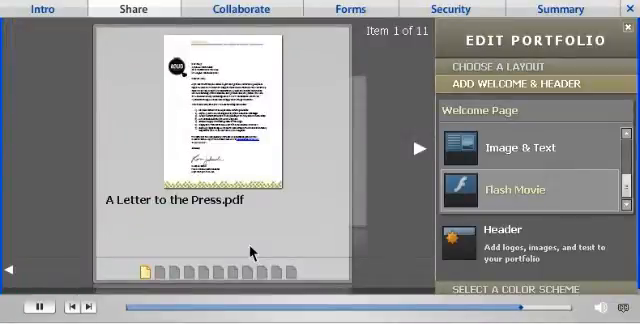
pyautogui.moveTo(388, 278)
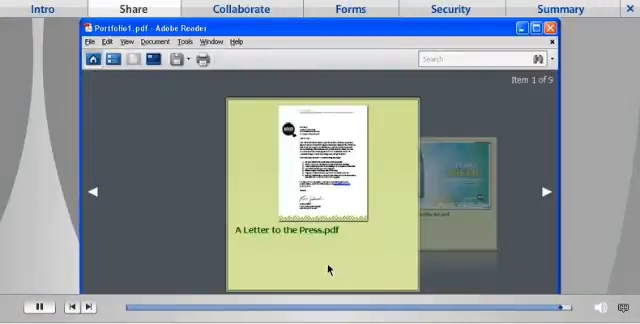
pyautogui.click(548, 190)
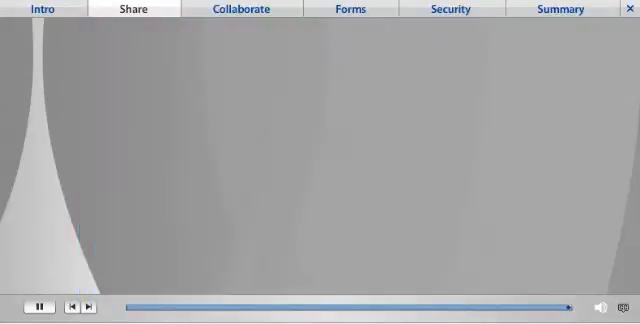
pyautogui.click(252, 8)
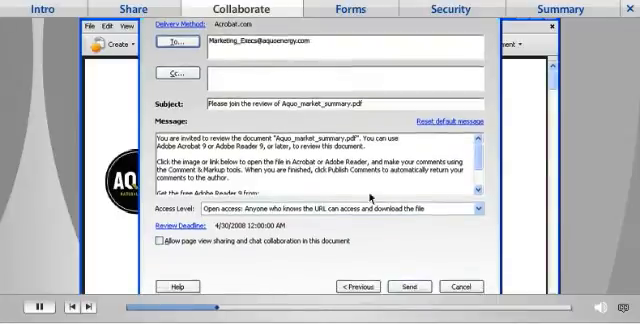
# Step: Send the shared review invitation for the Aquo market summary PDF
pyautogui.click(404, 288)
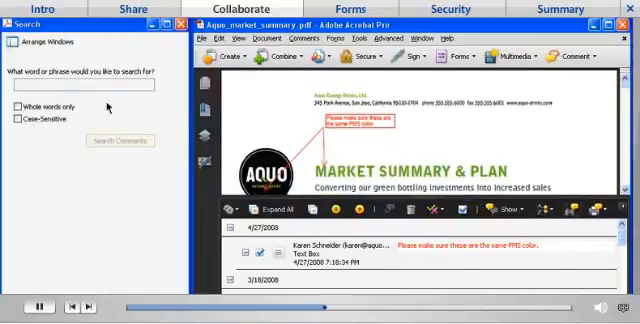
# Step: Enter 'PMS color' in the review and scroll through the Tracker responses
pyautogui.write('PMS color')
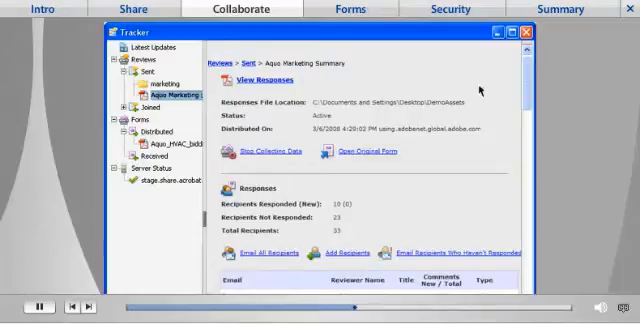
pyautogui.scroll(-3)
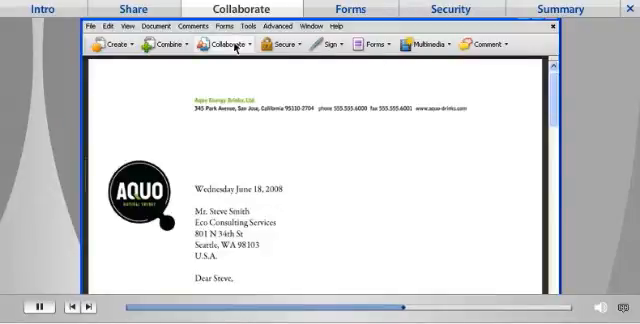
pyautogui.click(218, 44)
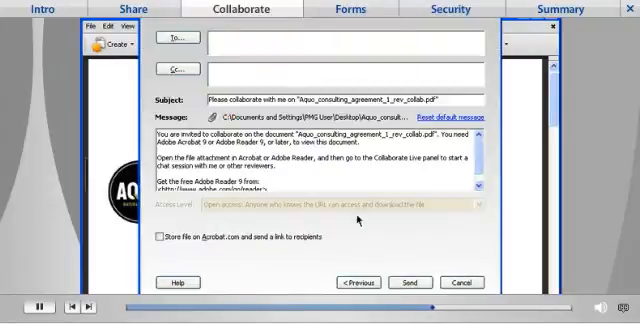
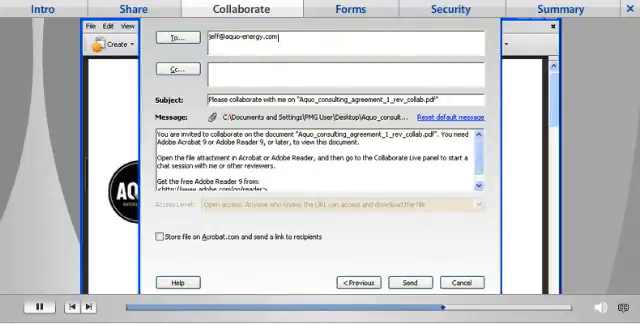
pyautogui.click(400, 284)
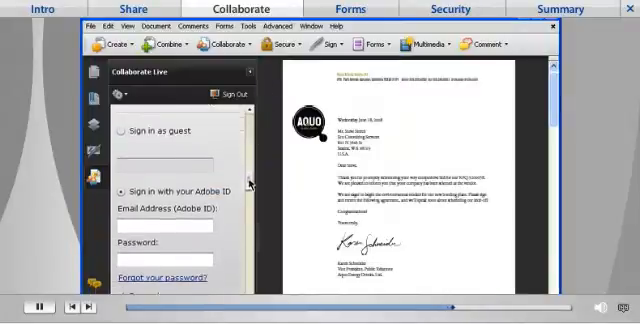
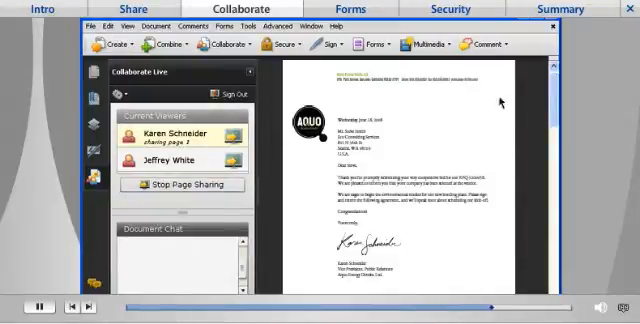
pyautogui.scroll(-3)
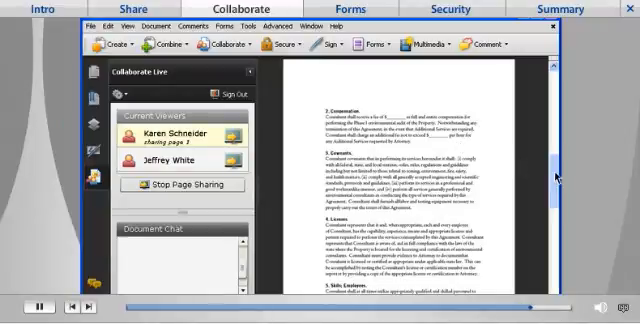
pyautogui.scroll(-3)
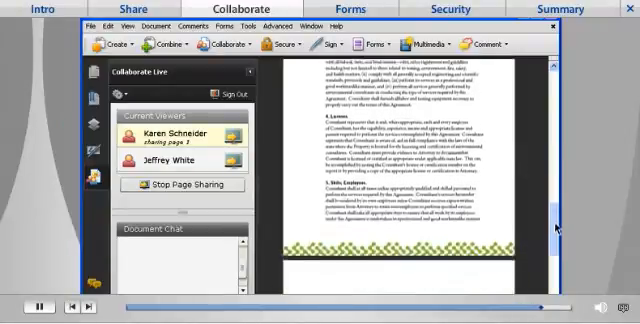
pyautogui.scroll(3)
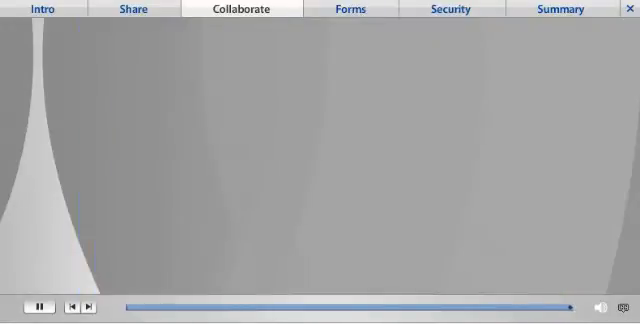
# Step: Preview the New Employee Record form and fill in the name 'Schneider'
pyautogui.click(356, 10)
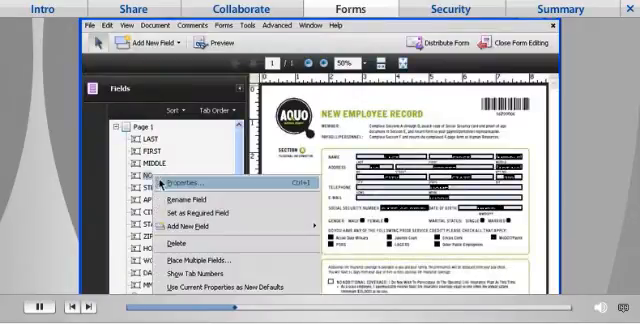
pyautogui.click(178, 188)
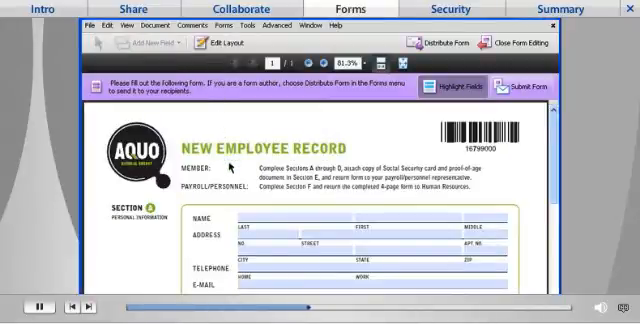
pyautogui.write('Schneider')
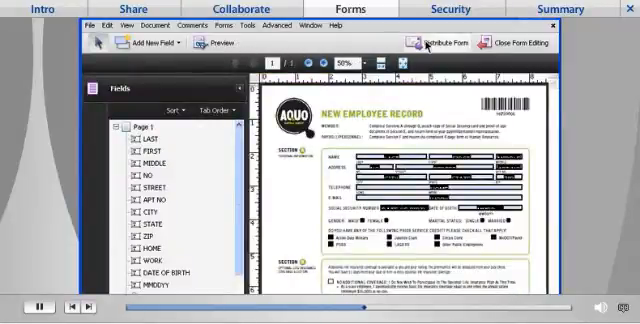
# Step: Distribute the form via Acrobat.com and view the compiled responses in Tracker
pyautogui.click(436, 42)
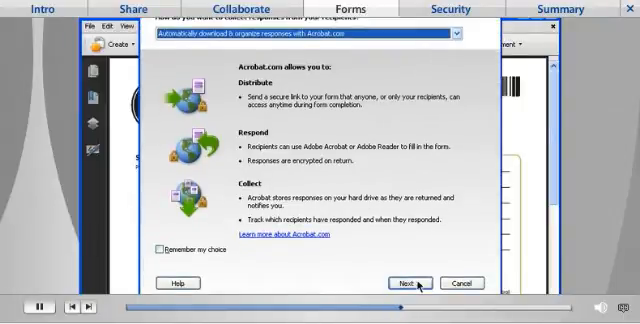
pyautogui.click(404, 284)
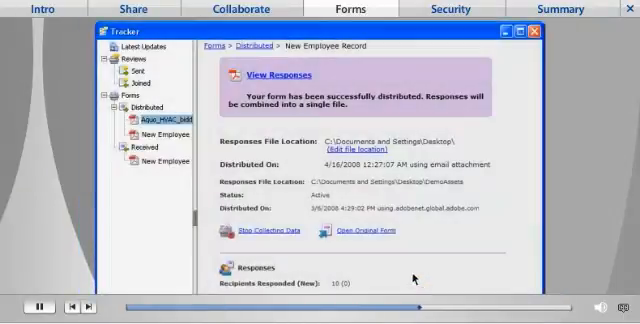
pyautogui.scroll(-3)
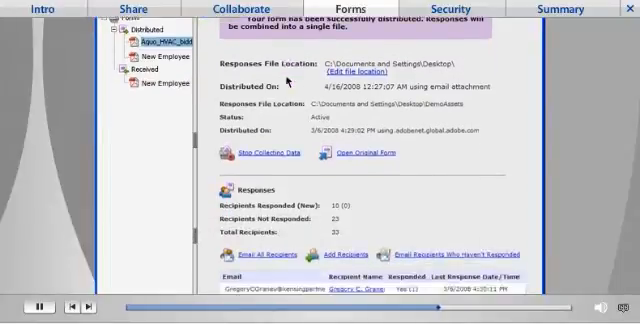
pyautogui.scroll(-3)
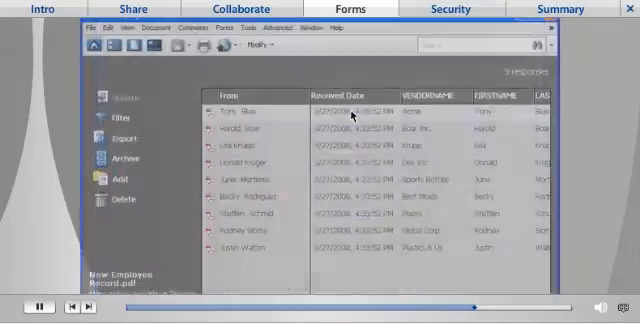
pyautogui.click(216, 28)
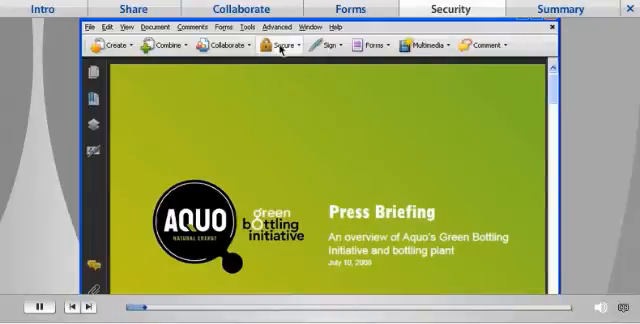
# Step: Set a permissions password blocking page extraction on the Press Briefing, then show the demo summary
pyautogui.click(280, 46)
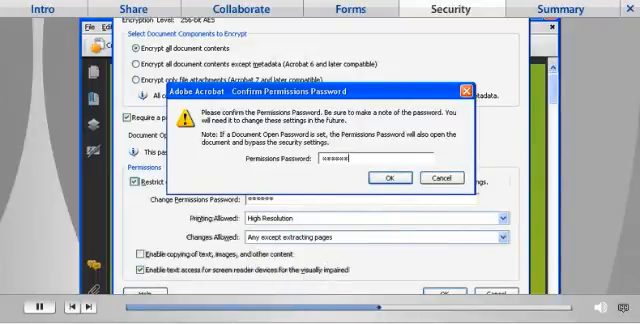
pyautogui.click(376, 178)
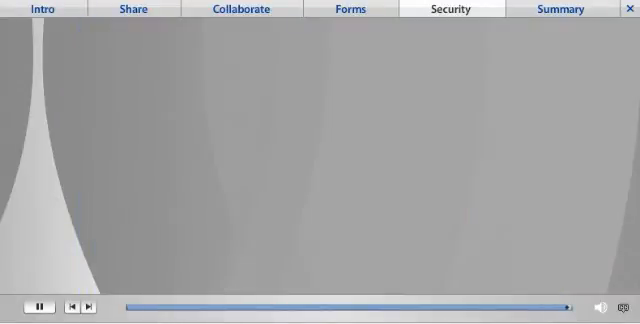
pyautogui.click(562, 12)
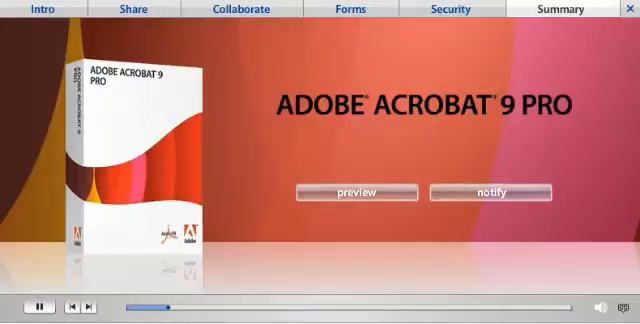